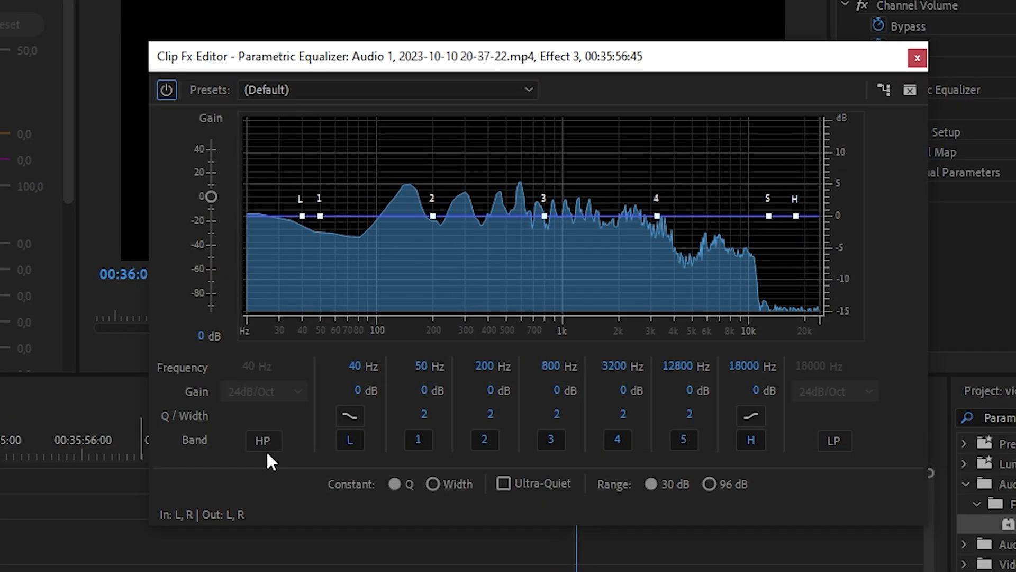
- Enable the high-pass band at about 94 Hz and boost band 1 to roughly 7.3 dB
left_click(262, 440)
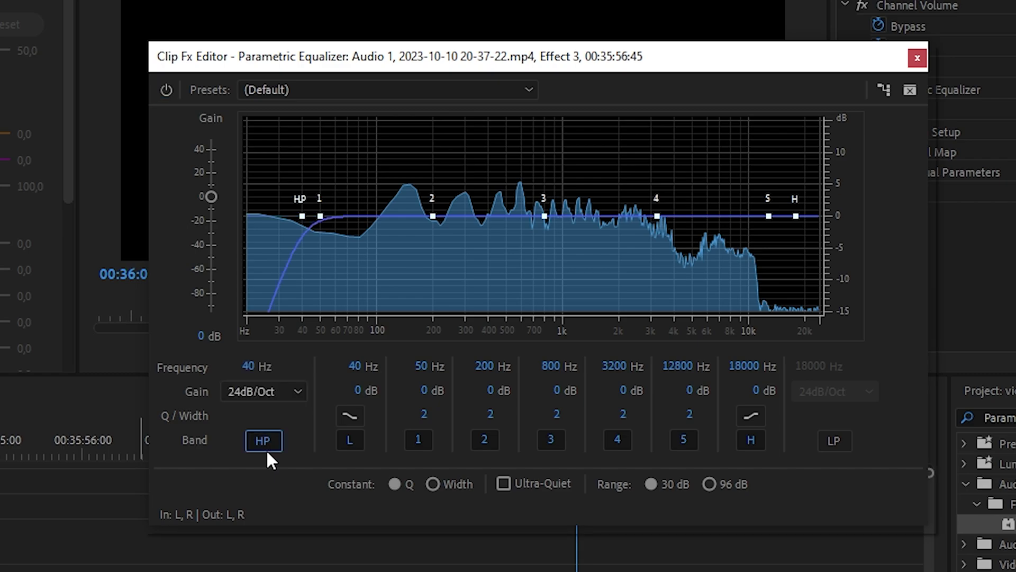
mouse_move(308, 220)
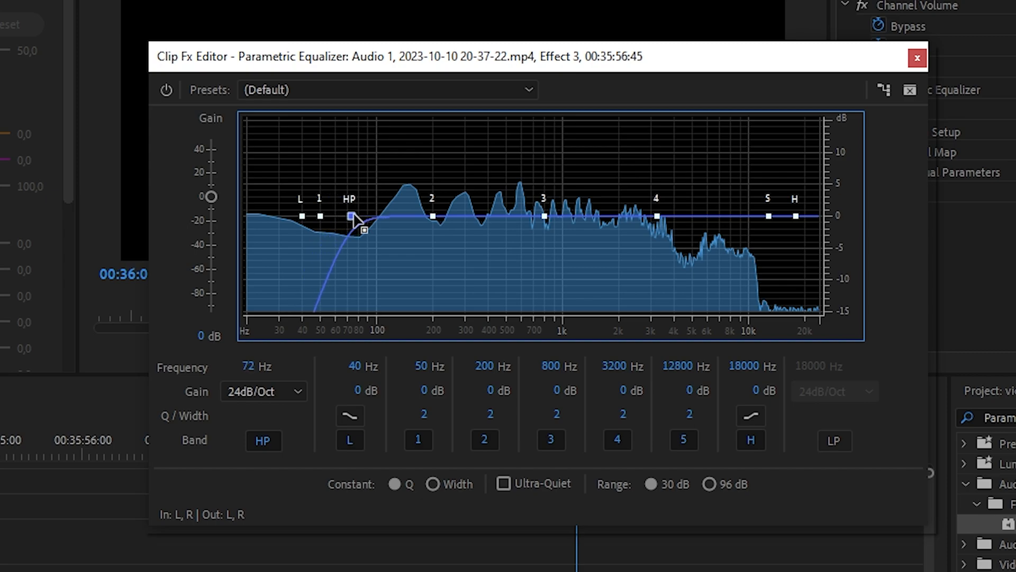
left_click_drag(348, 216, 327, 202)
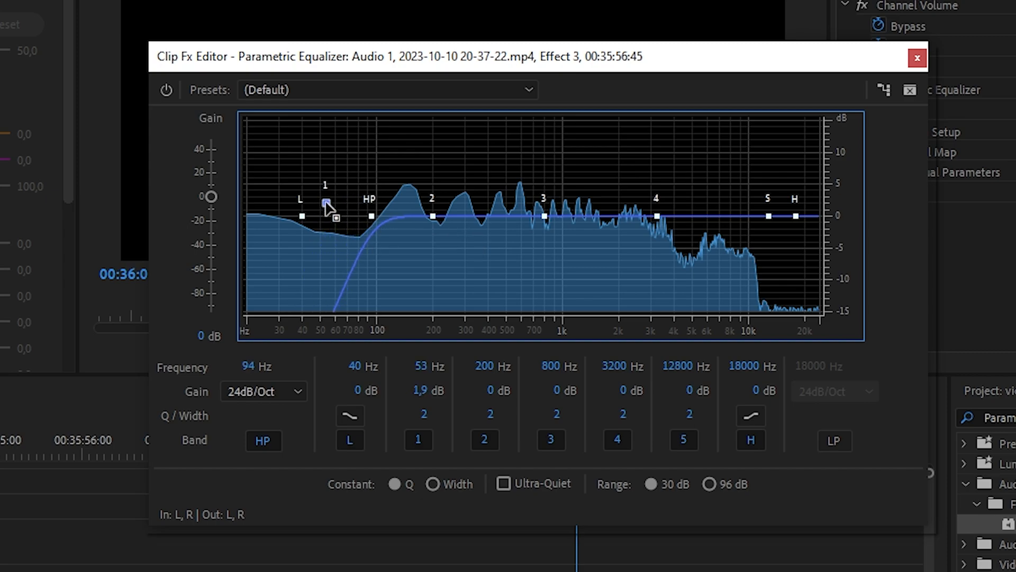
left_click_drag(327, 202, 330, 159)
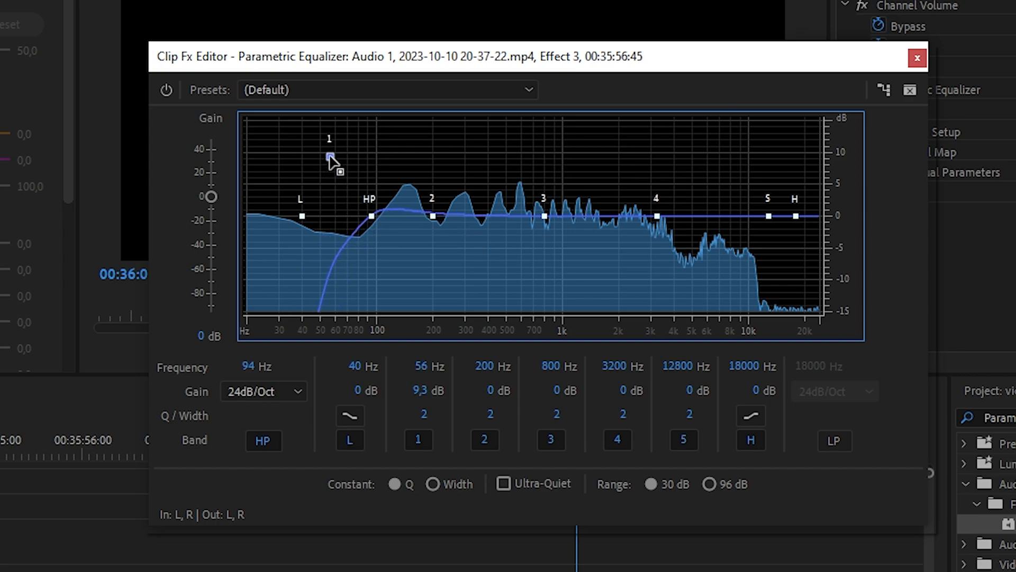
left_click_drag(331, 158, 365, 173)
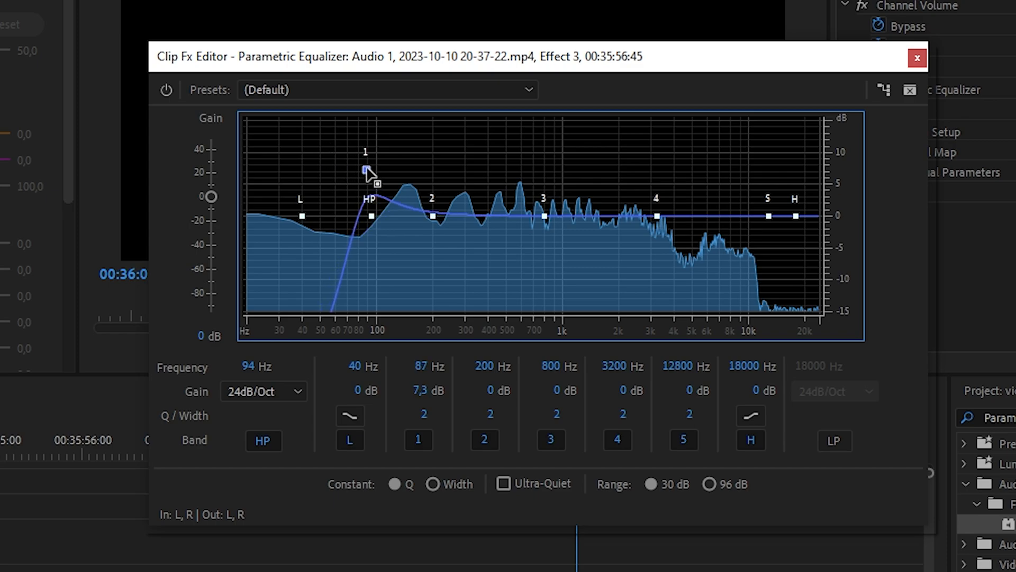
left_click_drag(364, 170, 374, 161)
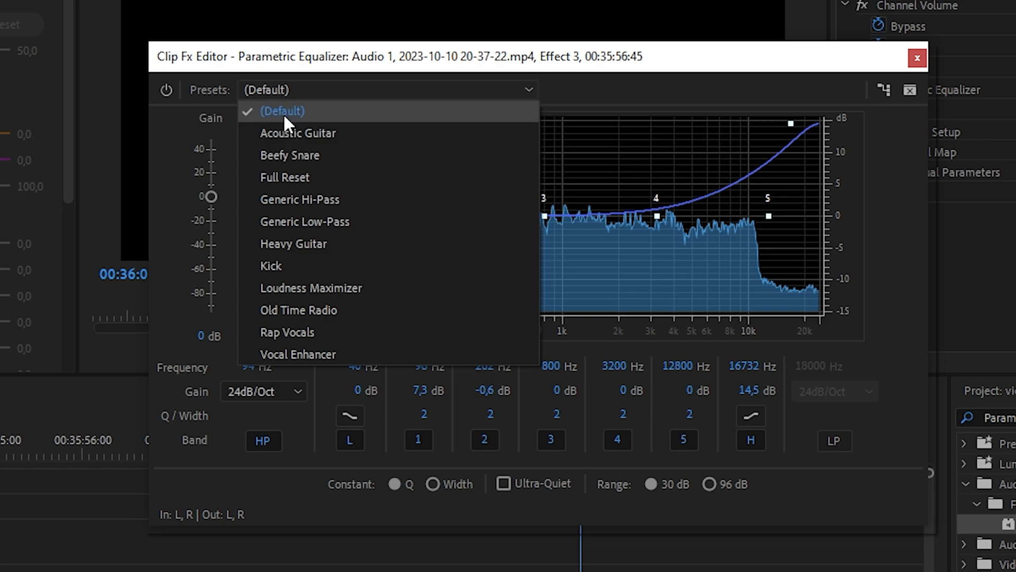
- Load the Vocal Enhancer preset into the Parametric Equalizer
left_click(298, 354)
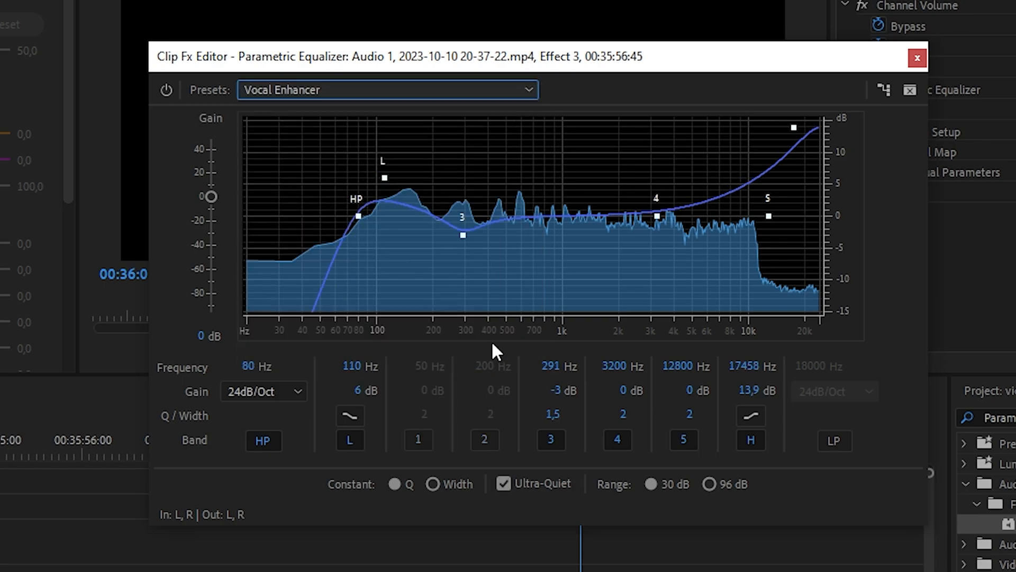
mouse_move(670, 334)
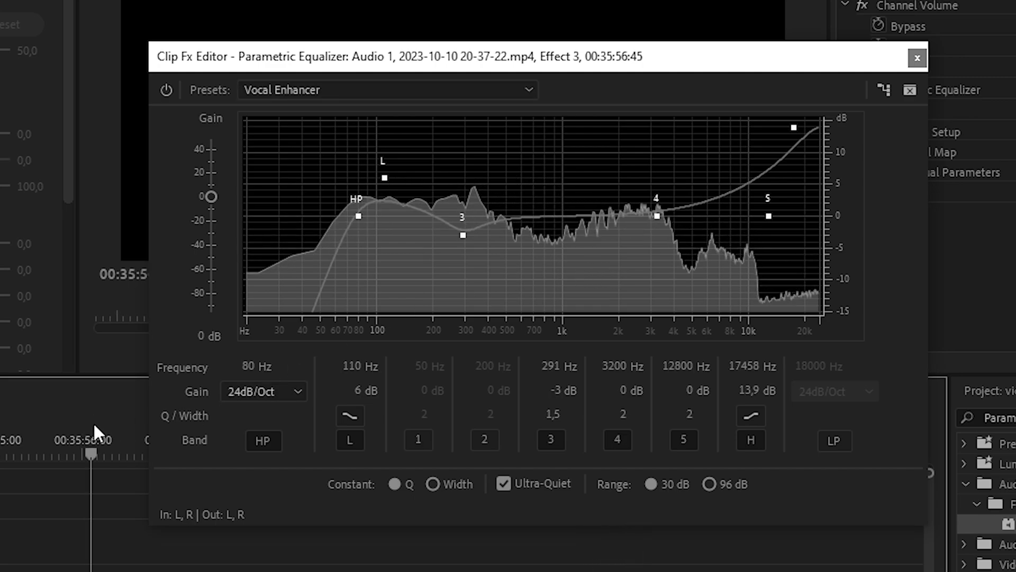
- Add a Single-band Compressor to the clip and choose a vocal preset for it
left_click(916, 57)
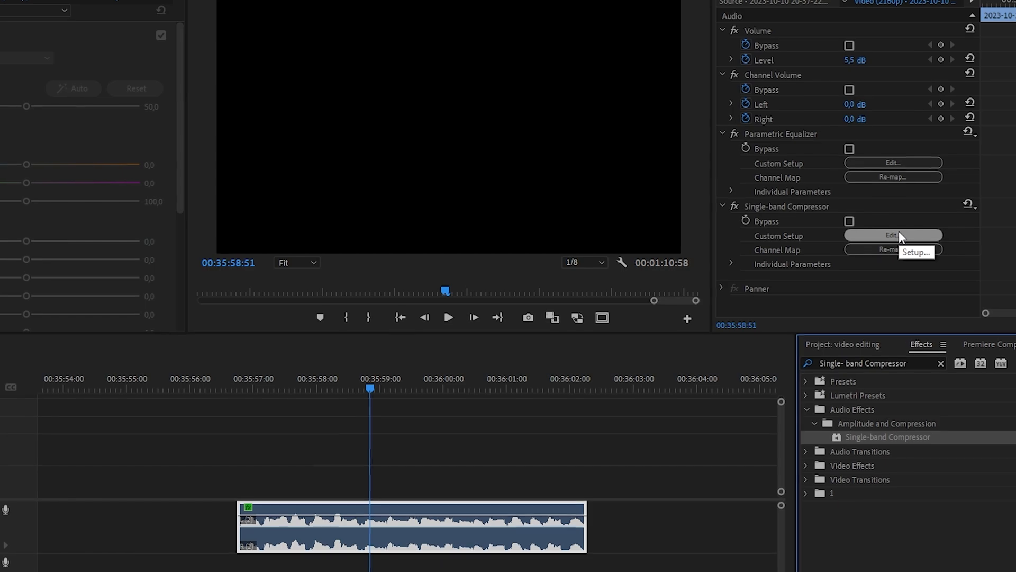
left_click(892, 235)
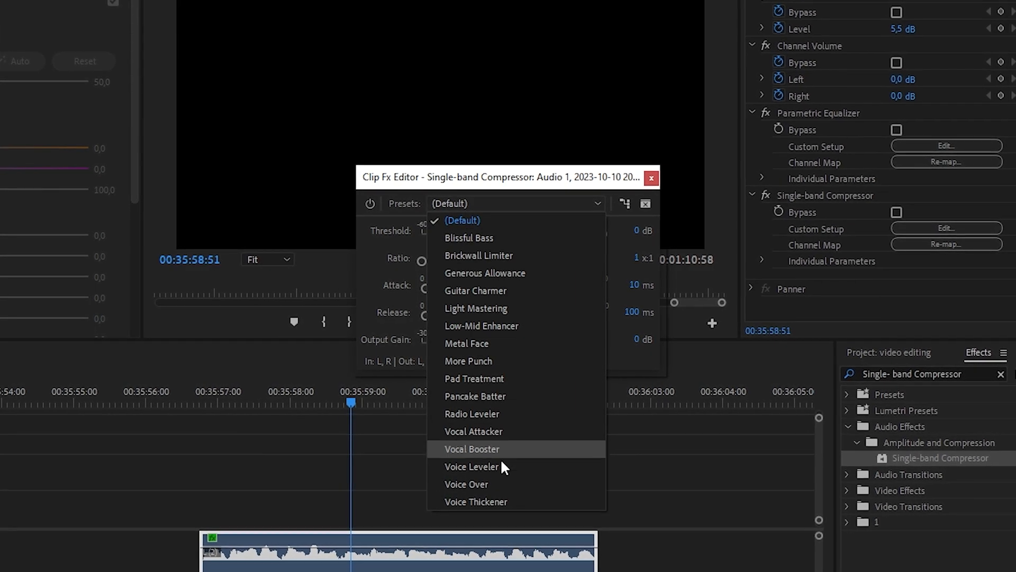
left_click(475, 501)
type("denois")
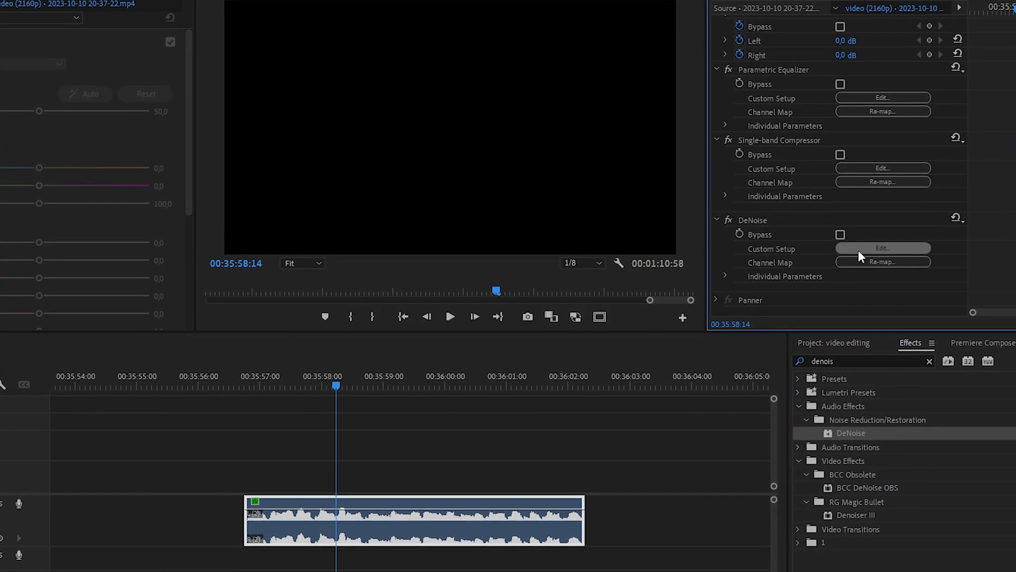
- Bring up the DeNoise settings, showing its default 40 percent amount
left_click(882, 248)
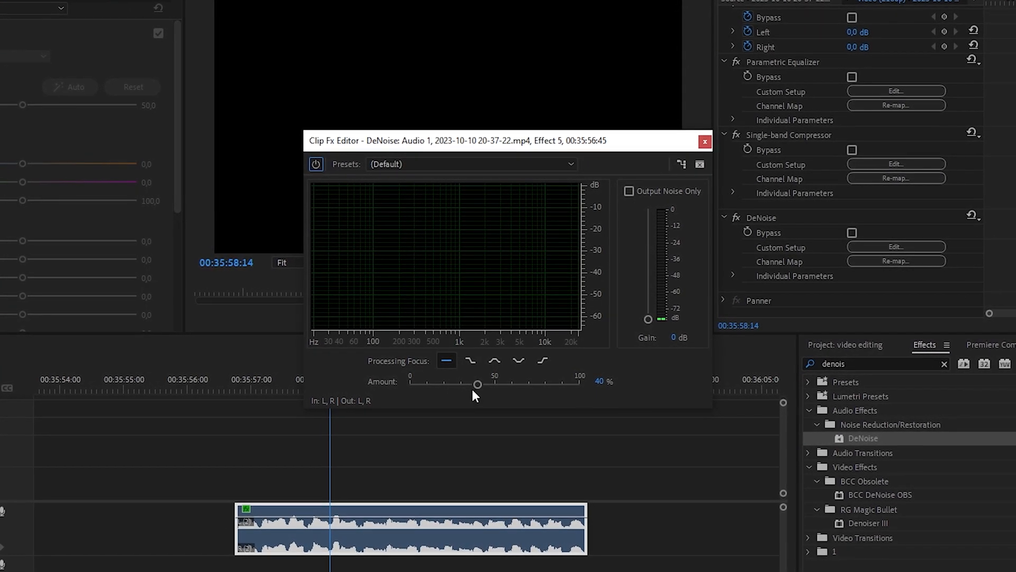